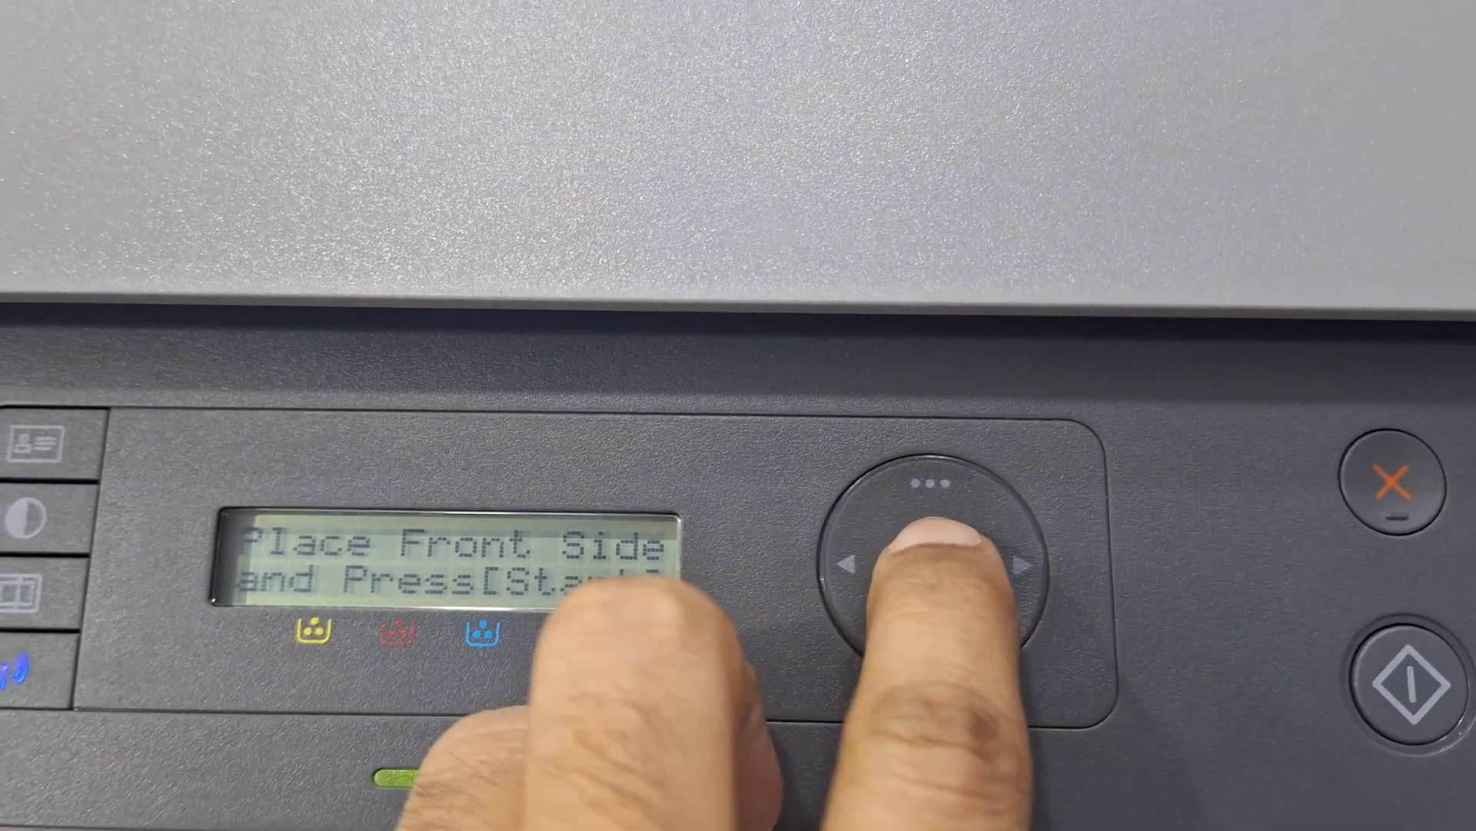
Step: Start copying the front side of the ID card, showing Copying P.1 1/1
left_click(1411, 670)
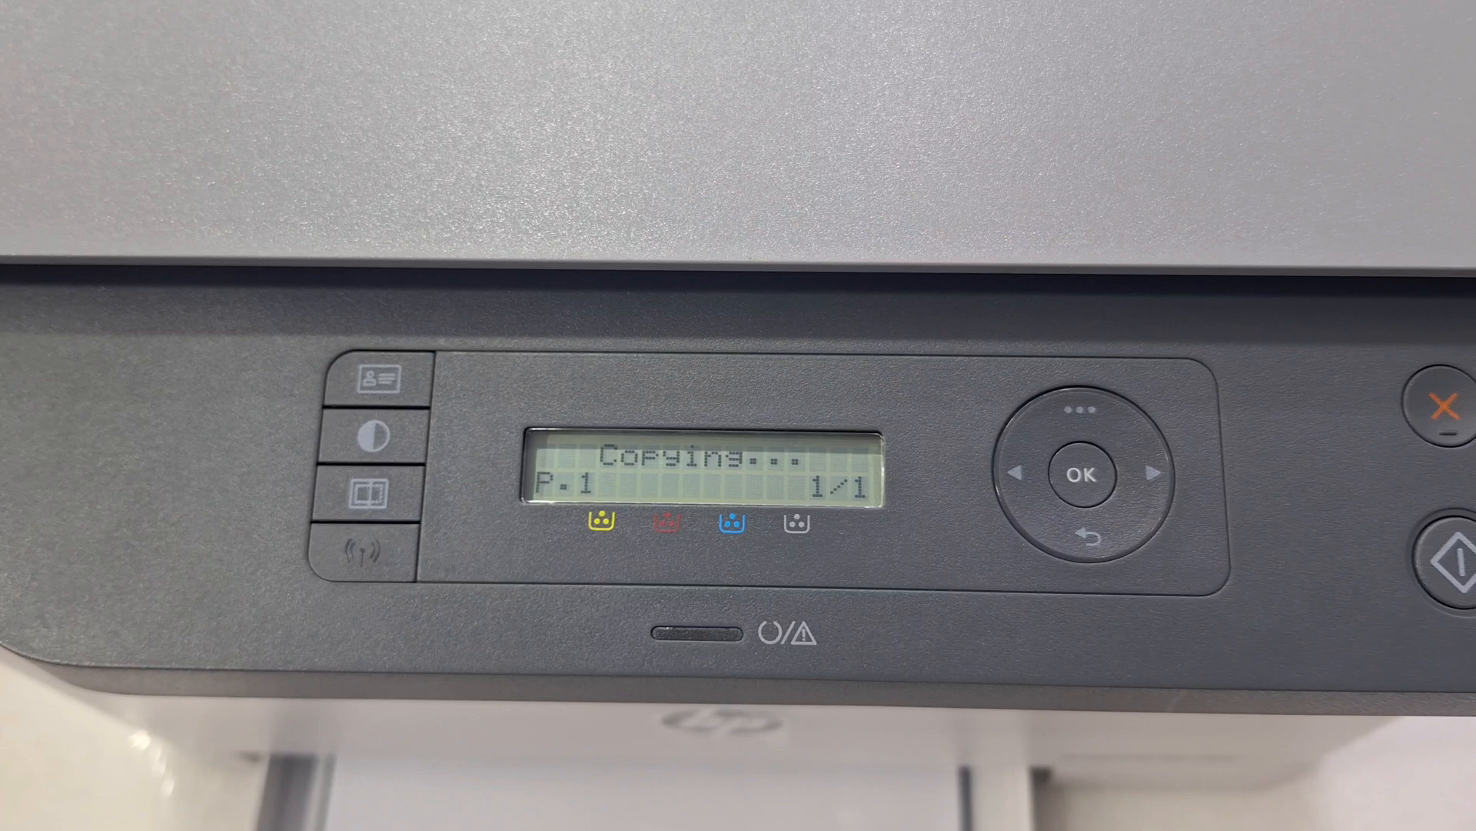